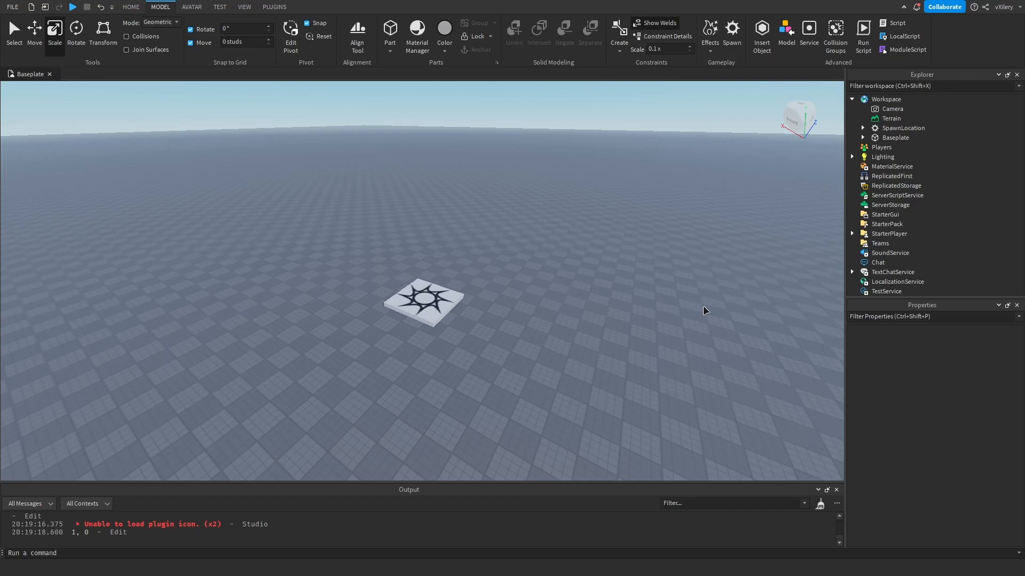
pyautogui.moveTo(692, 304)
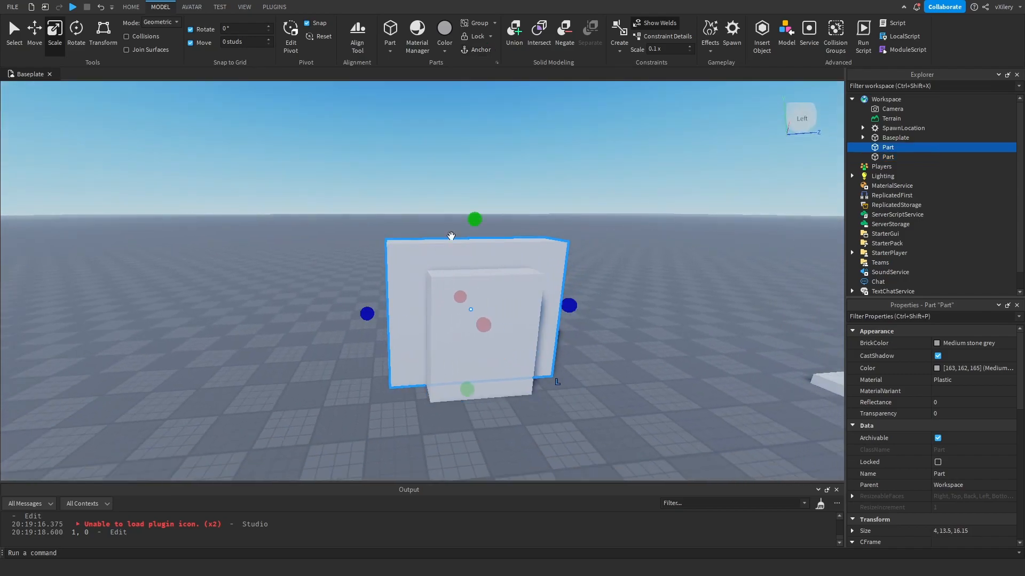
# Step: Negate the small block and union it with the wall to hollow it out
pyautogui.click(514, 31)
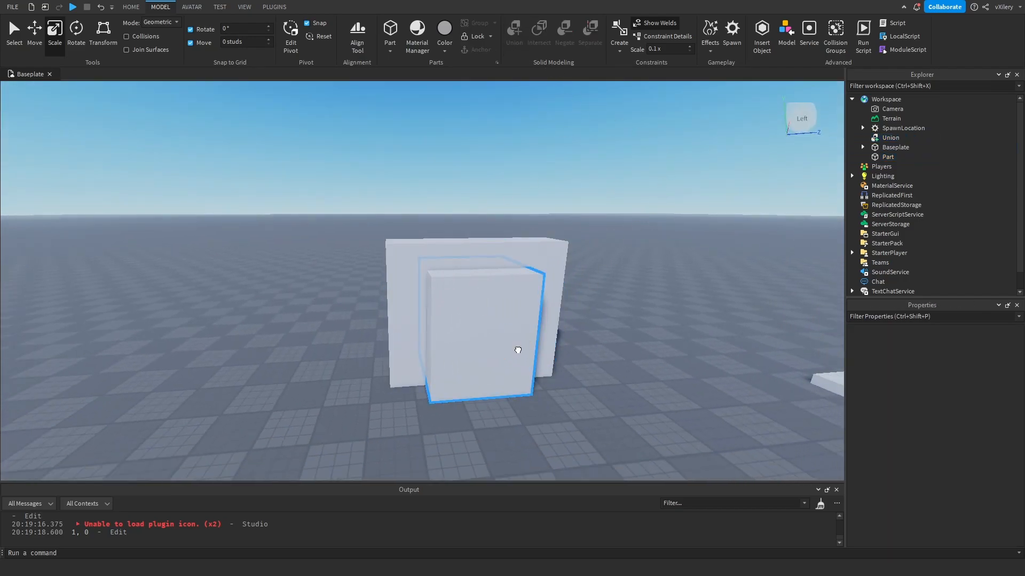
pyautogui.click(564, 37)
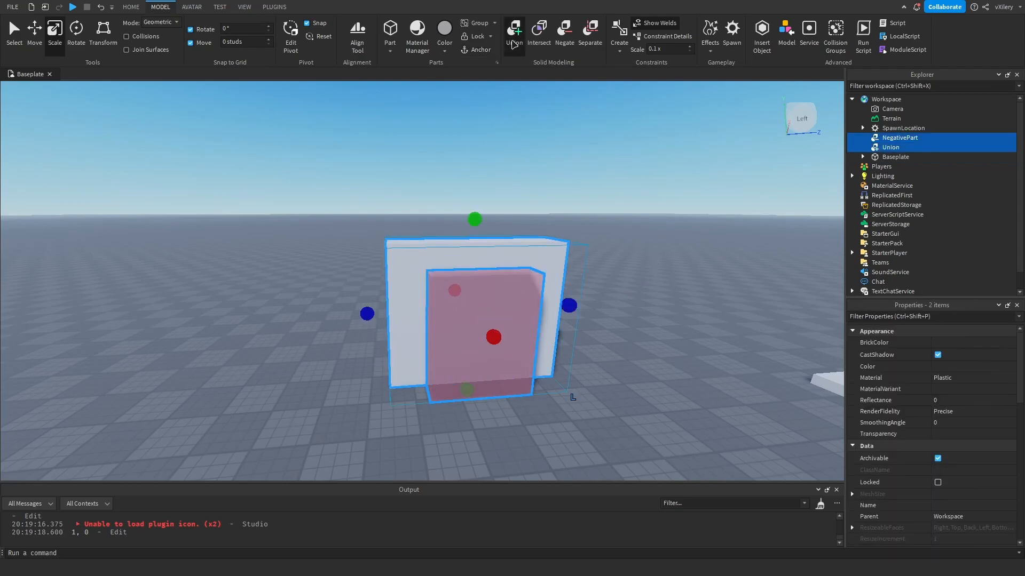
pyautogui.click(513, 33)
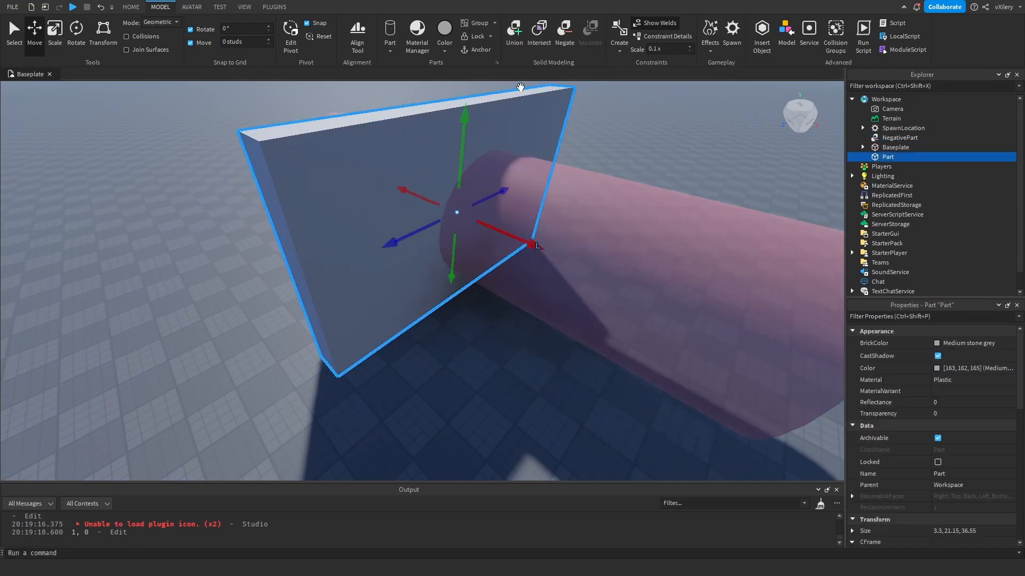
# Step: Union the negated cylinder with the wall to punch a round hole, then stretch a new part into a wide slab
pyautogui.click(564, 30)
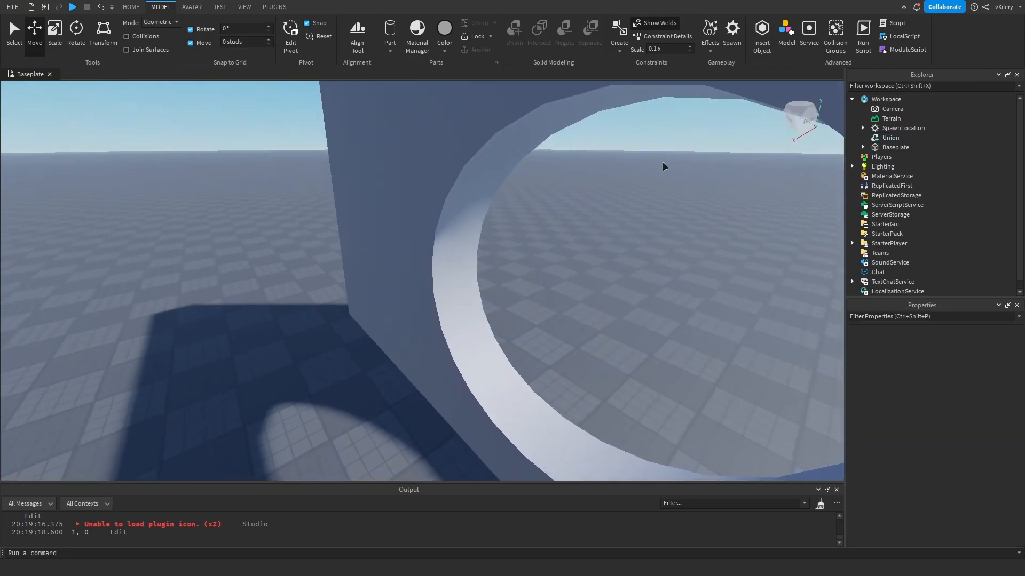
pyautogui.click(890, 138)
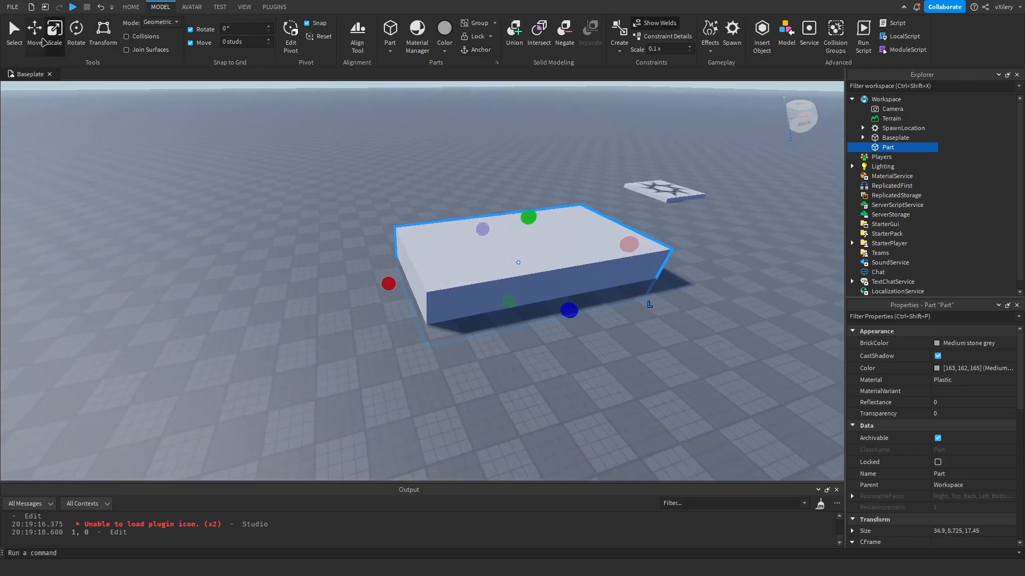
# Step: Move the wall into place, duplicate it twice and tilt the copies outward over its top corners
pyautogui.click(34, 33)
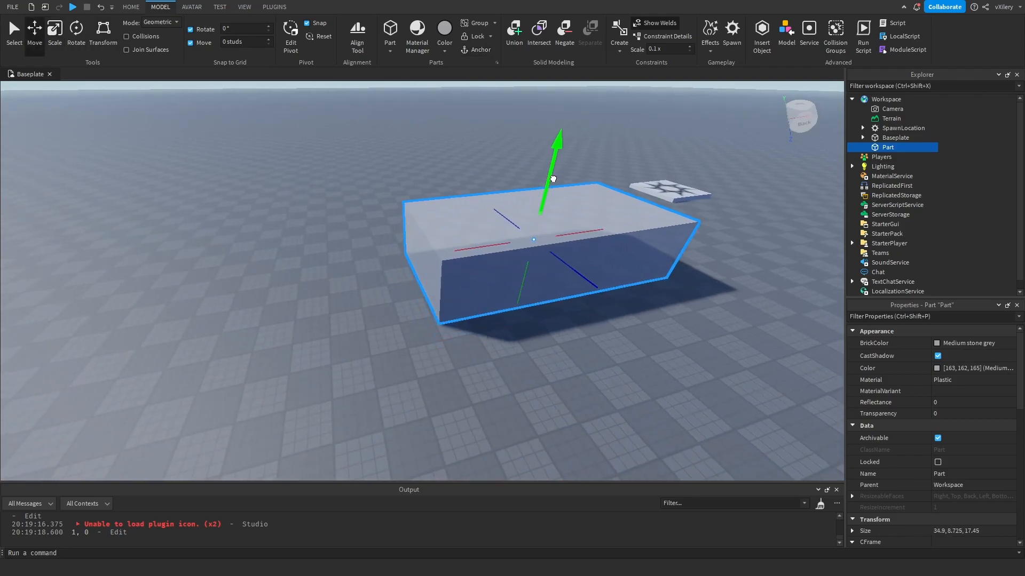
pyautogui.click(54, 31)
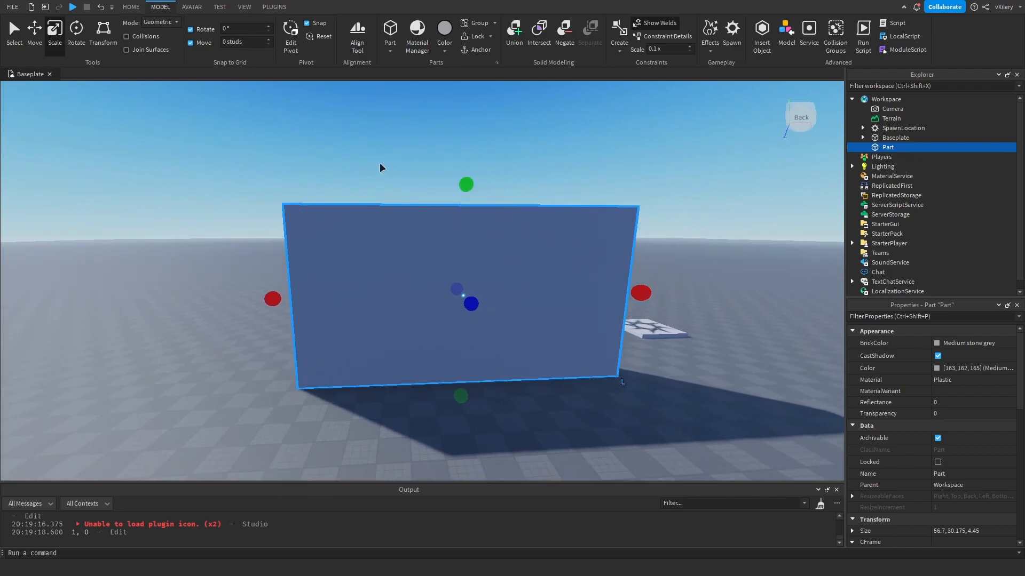
pyautogui.moveTo(113, 86)
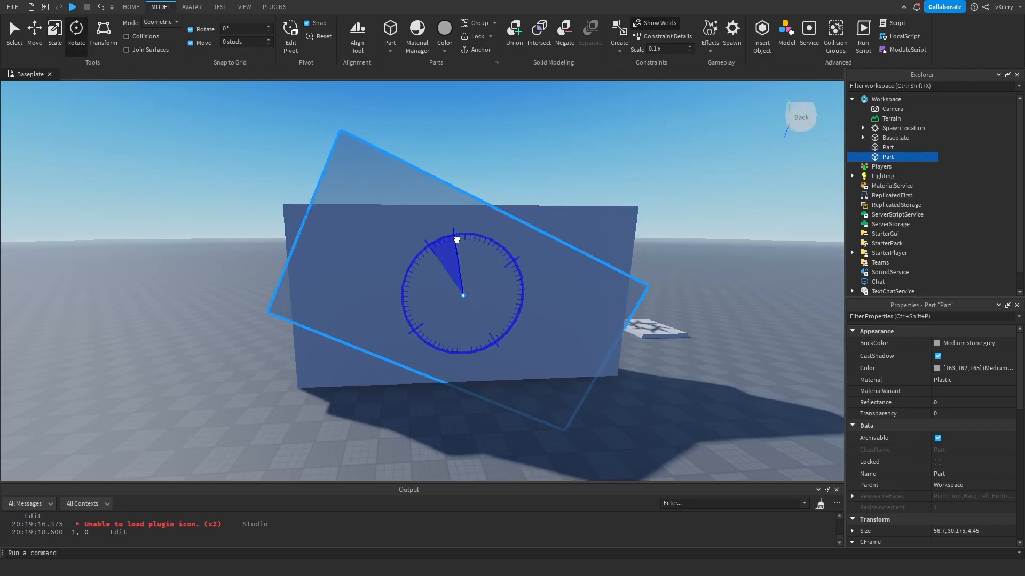
pyautogui.click(34, 31)
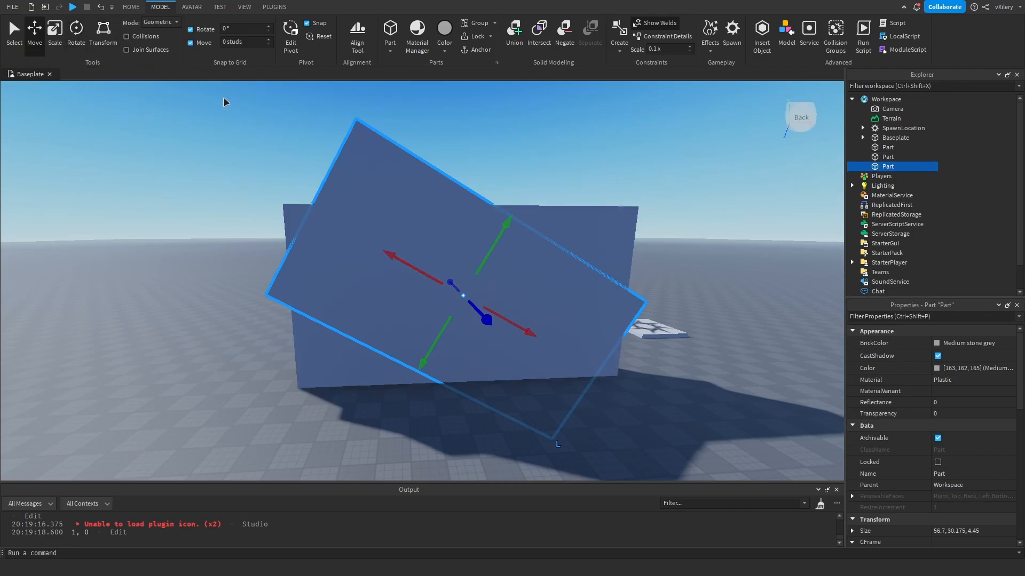
pyautogui.click(76, 33)
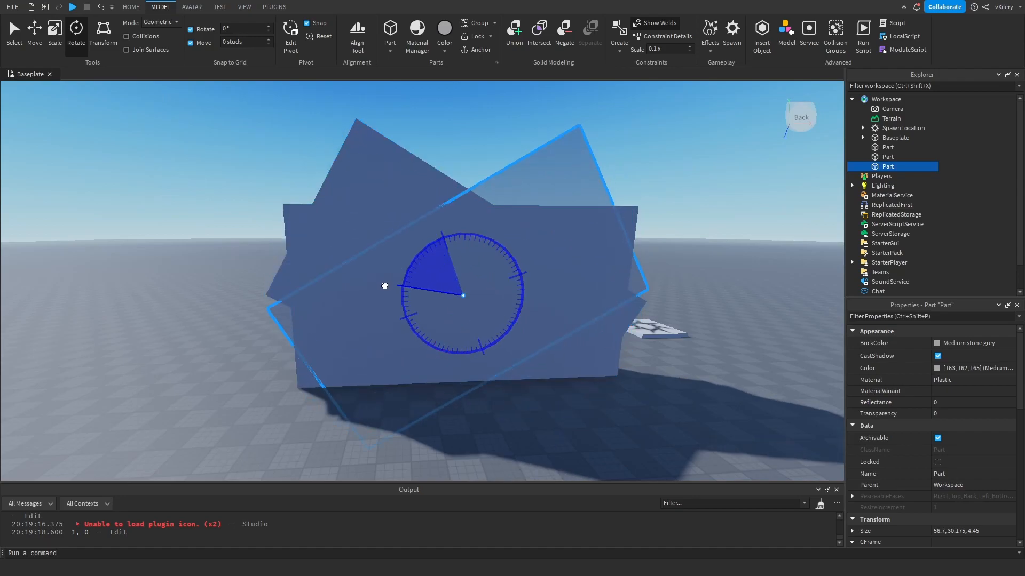
pyautogui.click(34, 31)
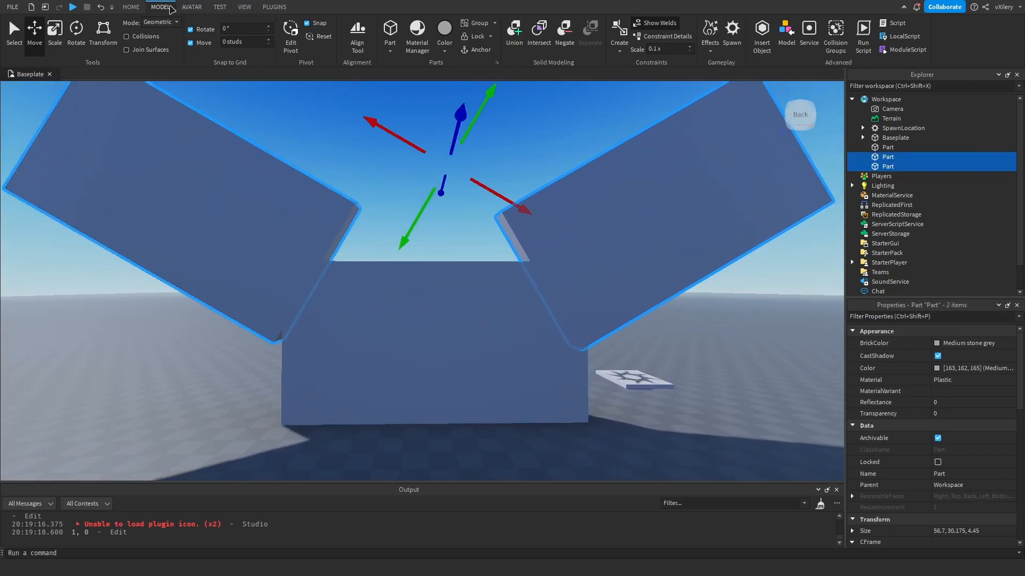
# Step: Negate both tilted slabs, union them with the wall and colour the result lime green
pyautogui.click(563, 33)
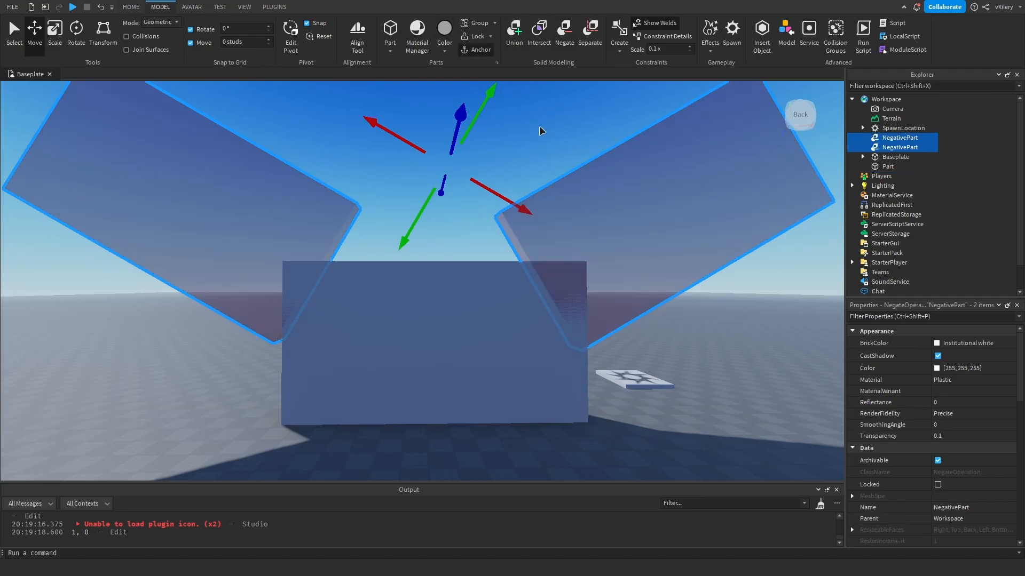
pyautogui.click(889, 167)
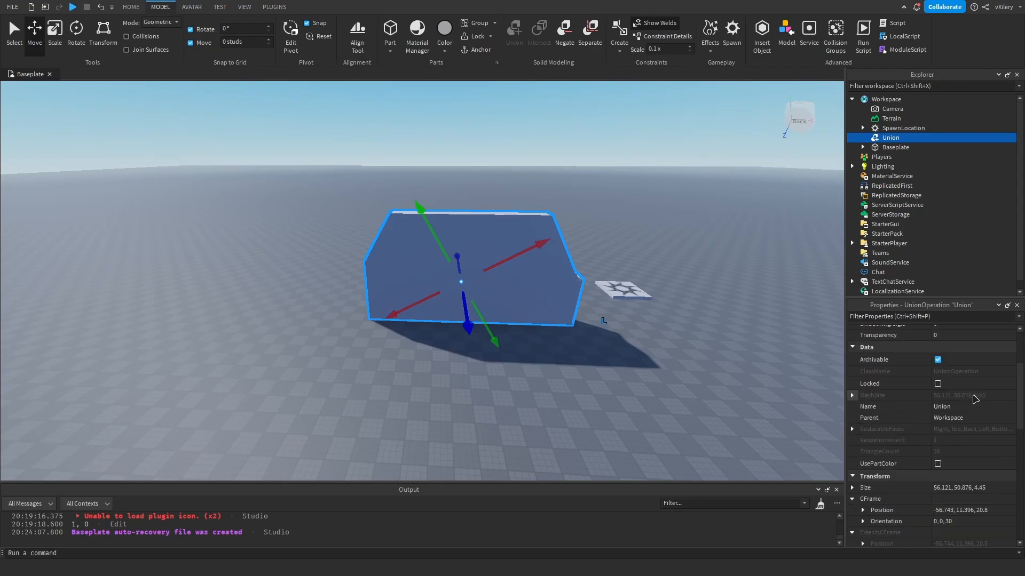
pyautogui.click(699, 404)
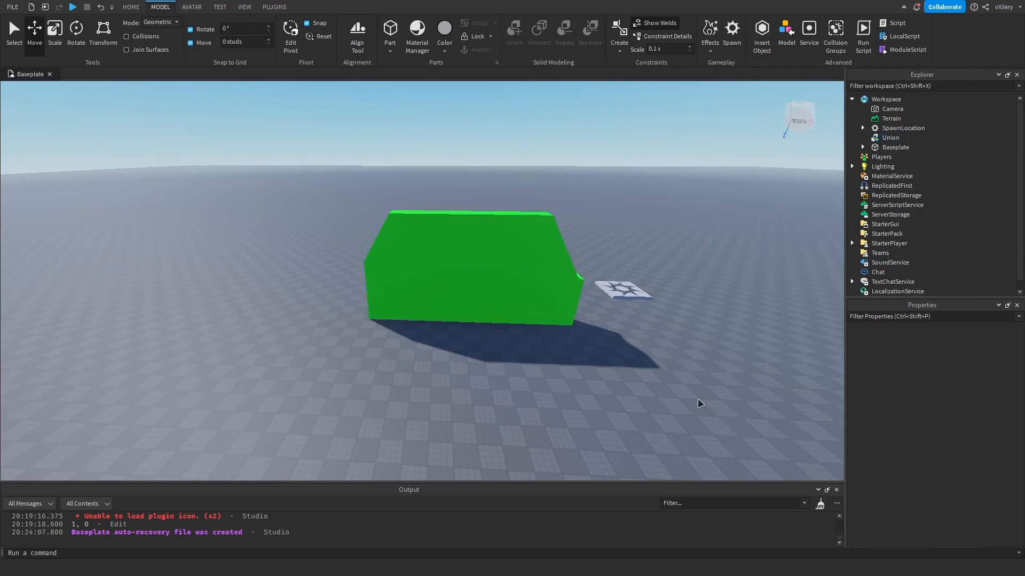